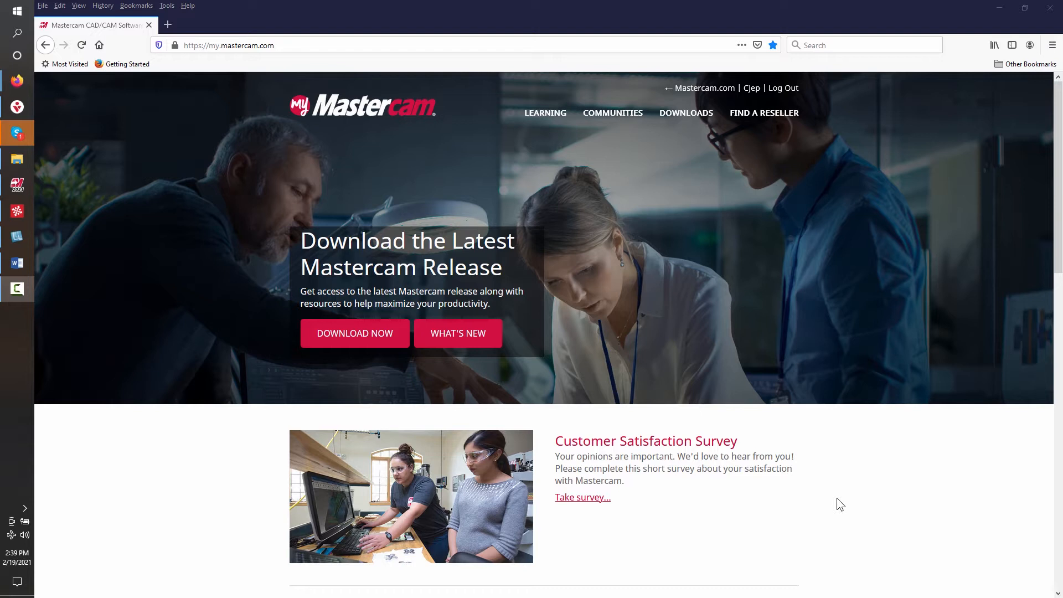
mouse_move(869, 326)
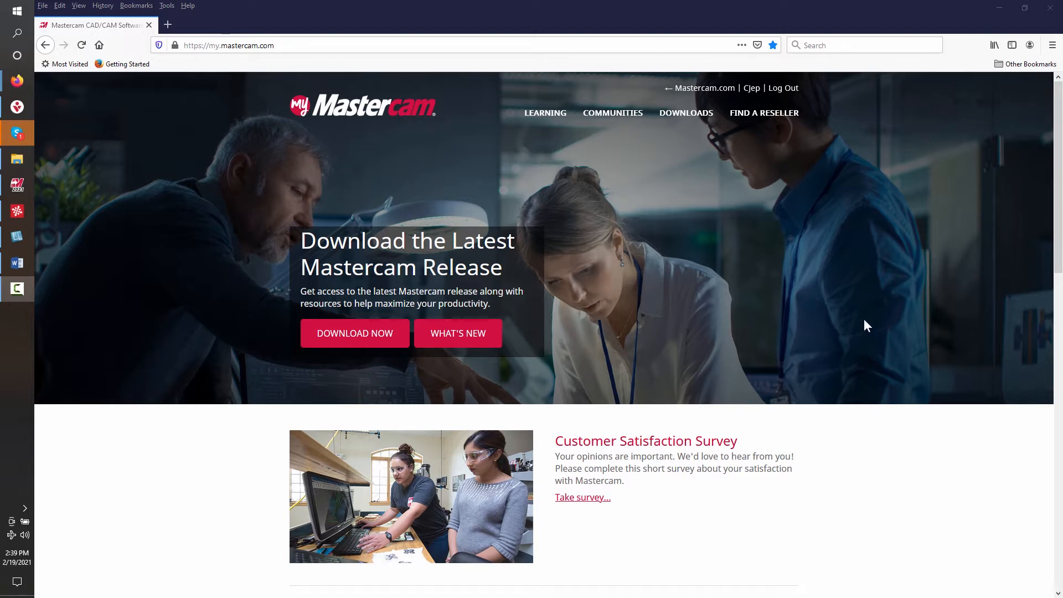
- Browse Communities > Forum to the Customer Forum and look through its discussion topics
click(613, 112)
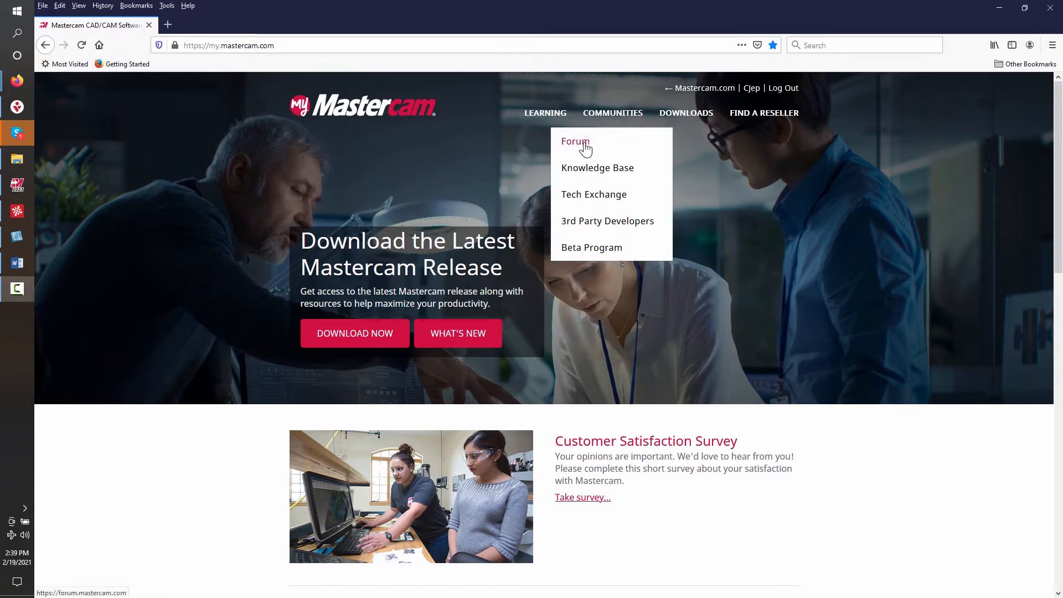
click(574, 142)
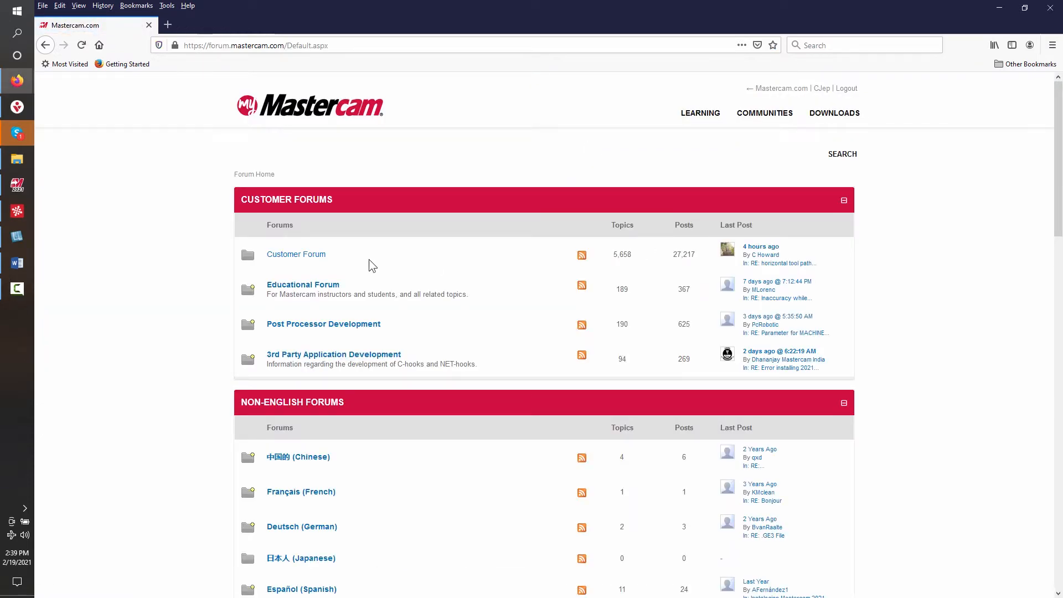
click(296, 254)
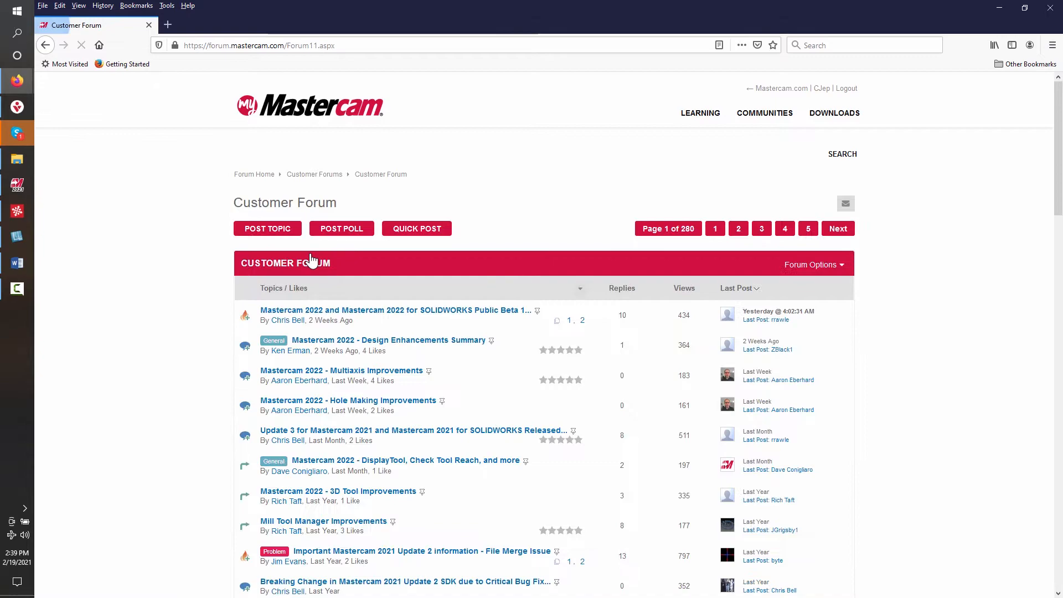
scroll(down, 3)
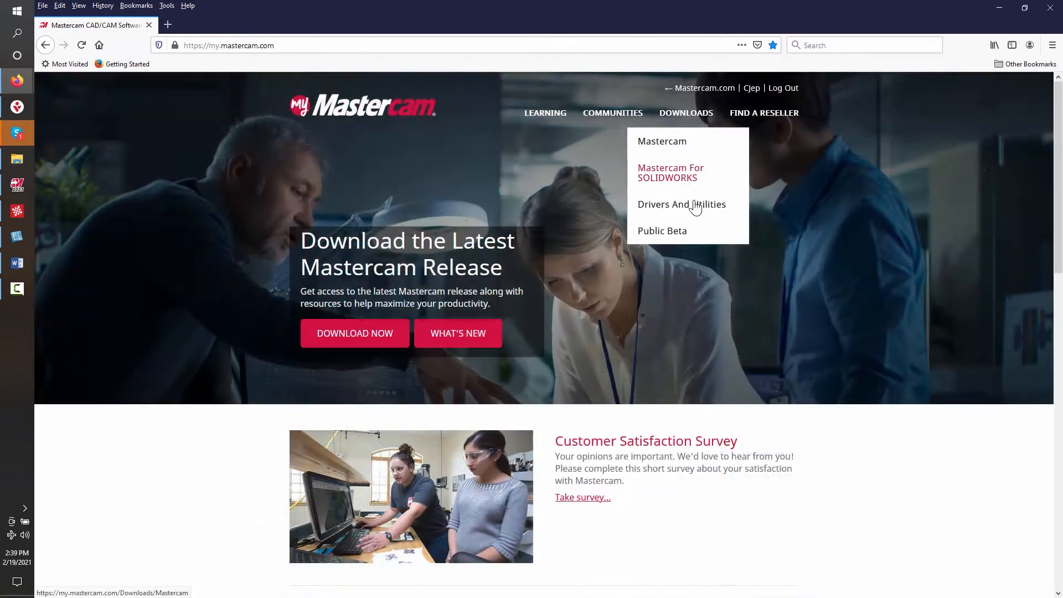
mouse_move(683, 234)
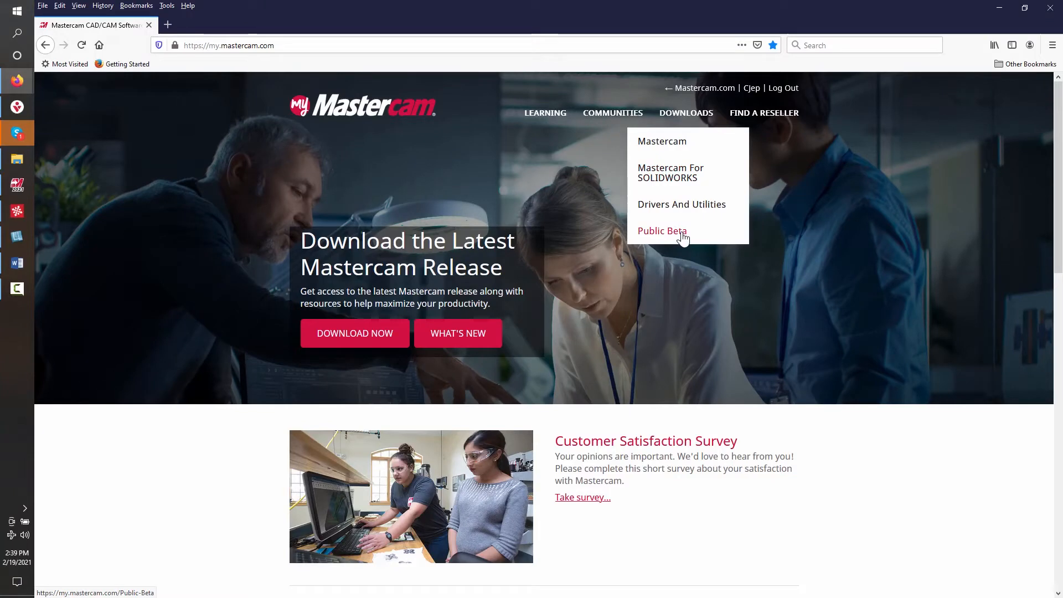
- Go from Downloads to Communities > Tech Exchange and view the Mill Turn Environments listings
click(662, 231)
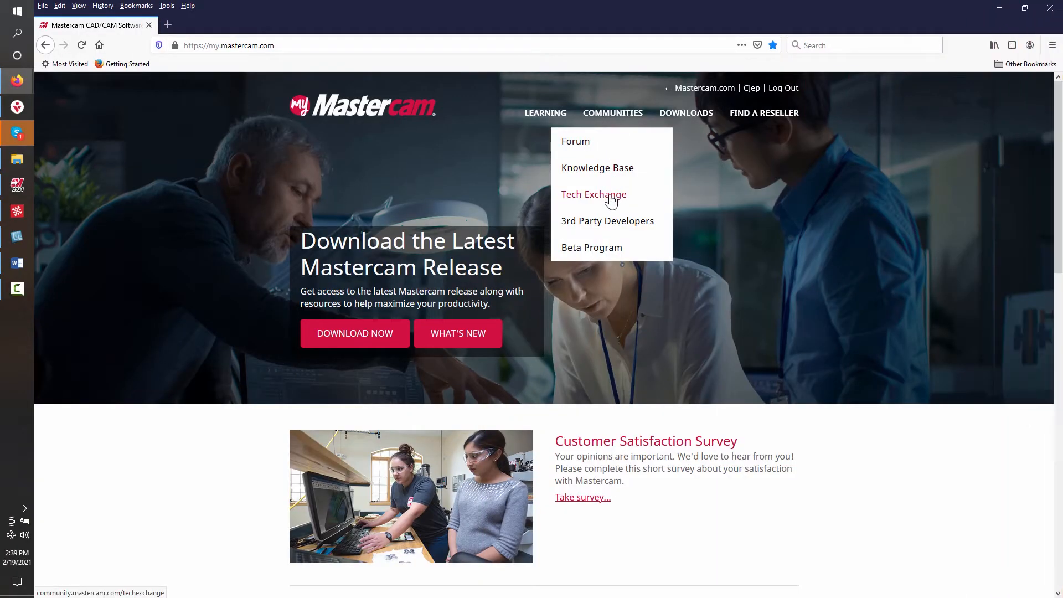
click(593, 194)
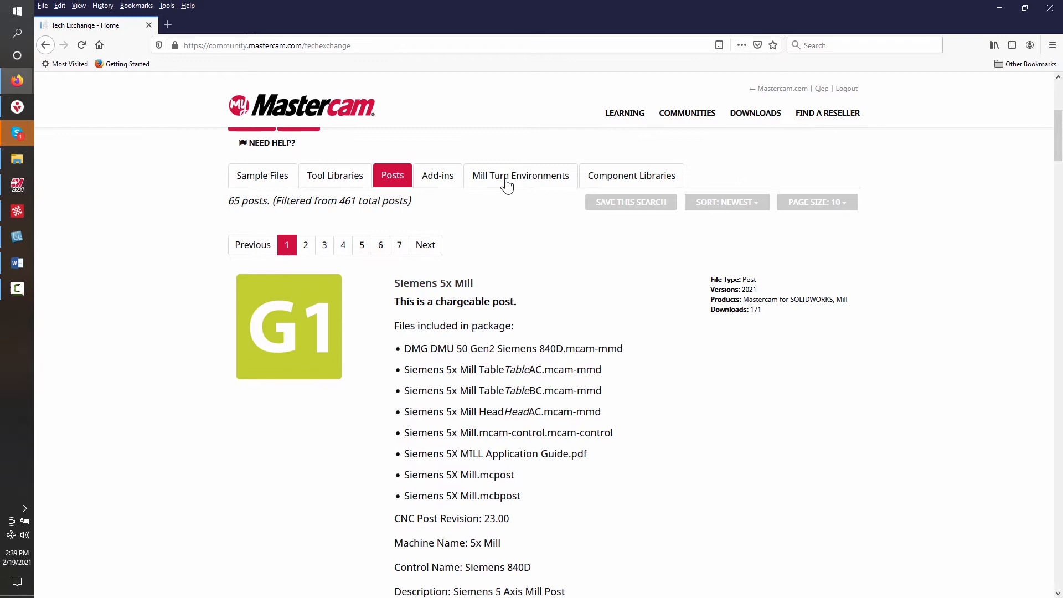
click(335, 175)
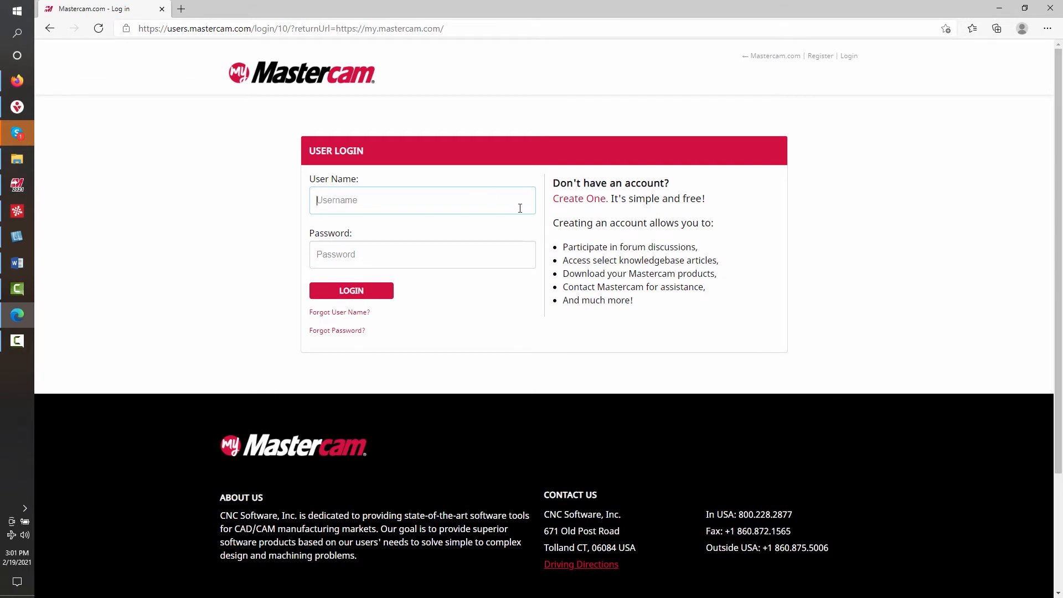
- Register a new Mastercam.com account with last name 'Doe' and submit it via Create Account
click(580, 199)
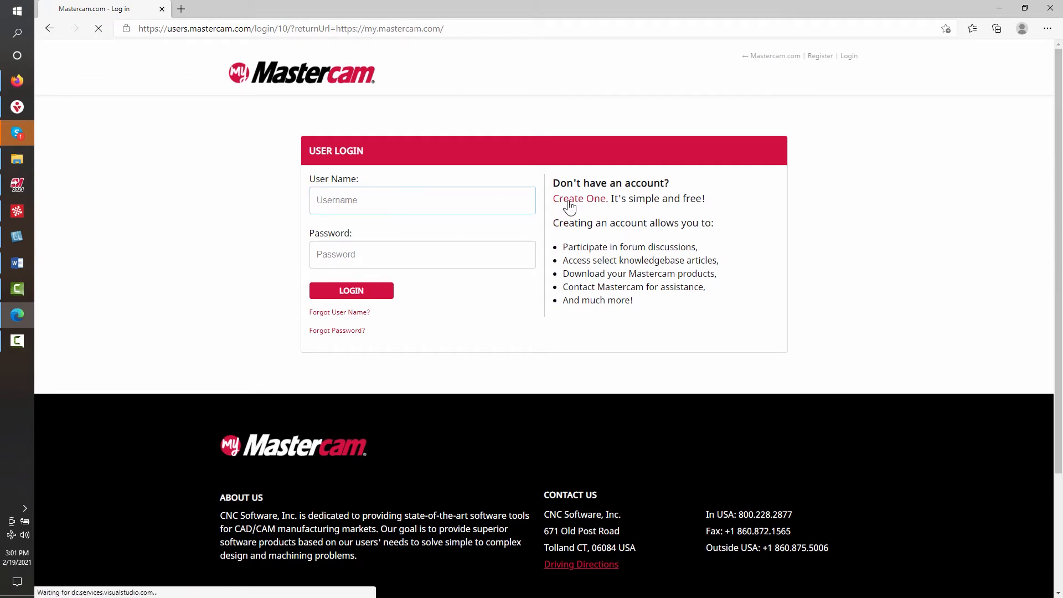
click(579, 198)
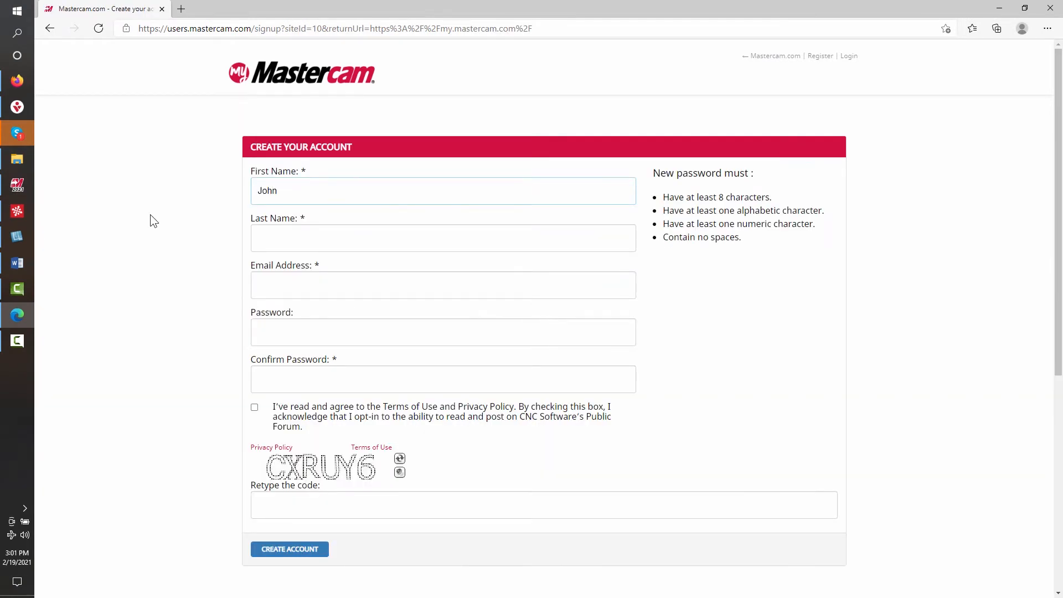
click(443, 239)
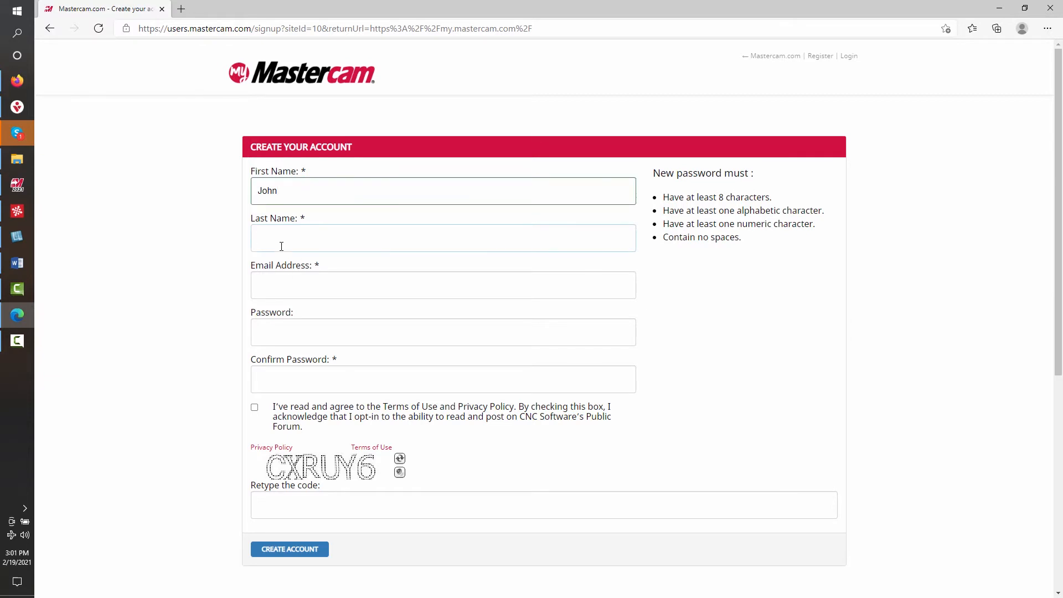
text(Doe)
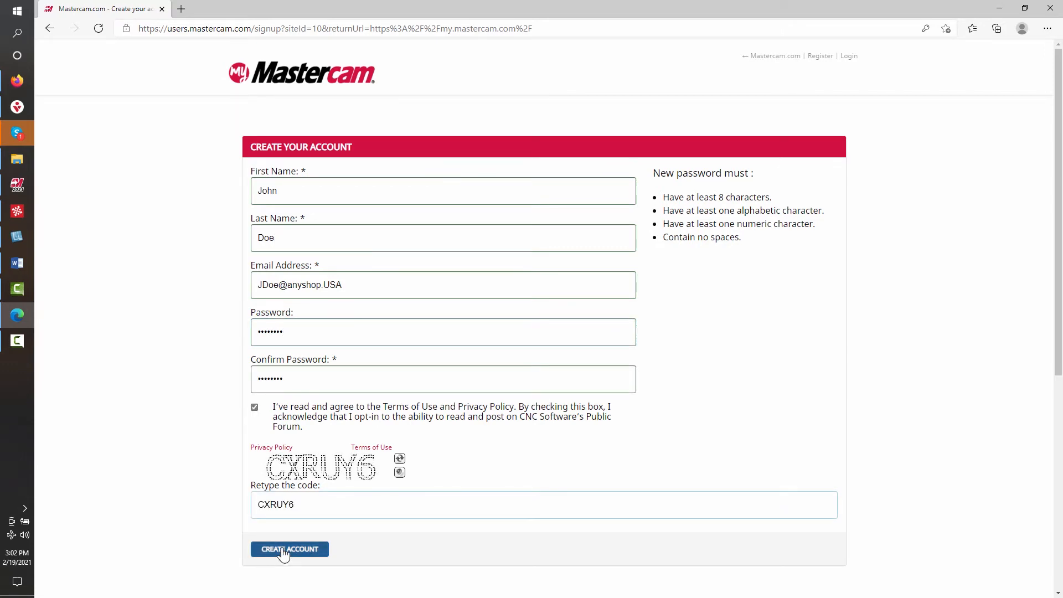
click(289, 549)
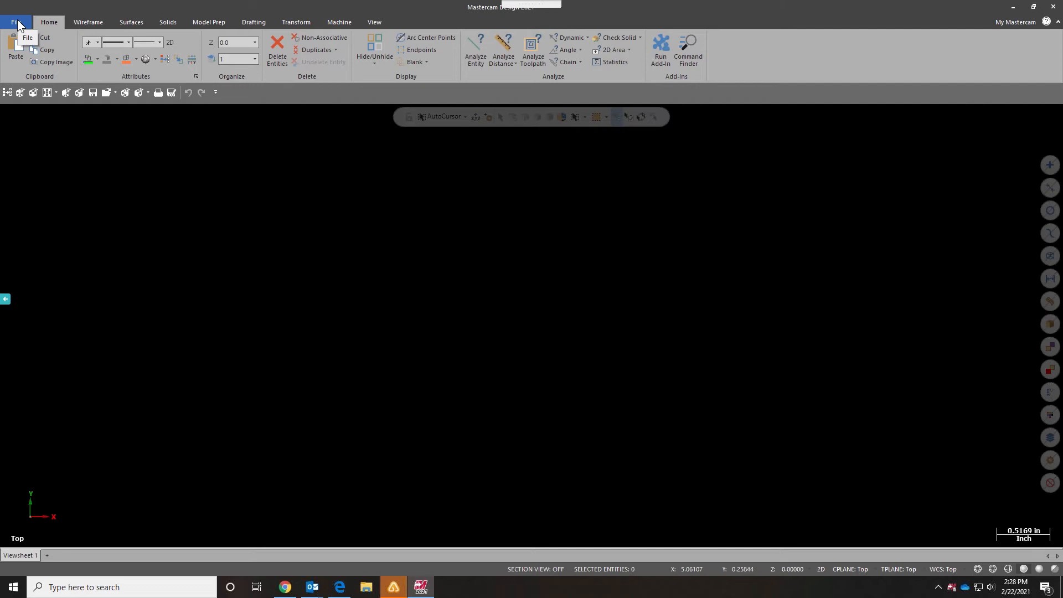
- Use File > Community > Link Account, paste the link code on Mastercam.com and sign in
click(16, 22)
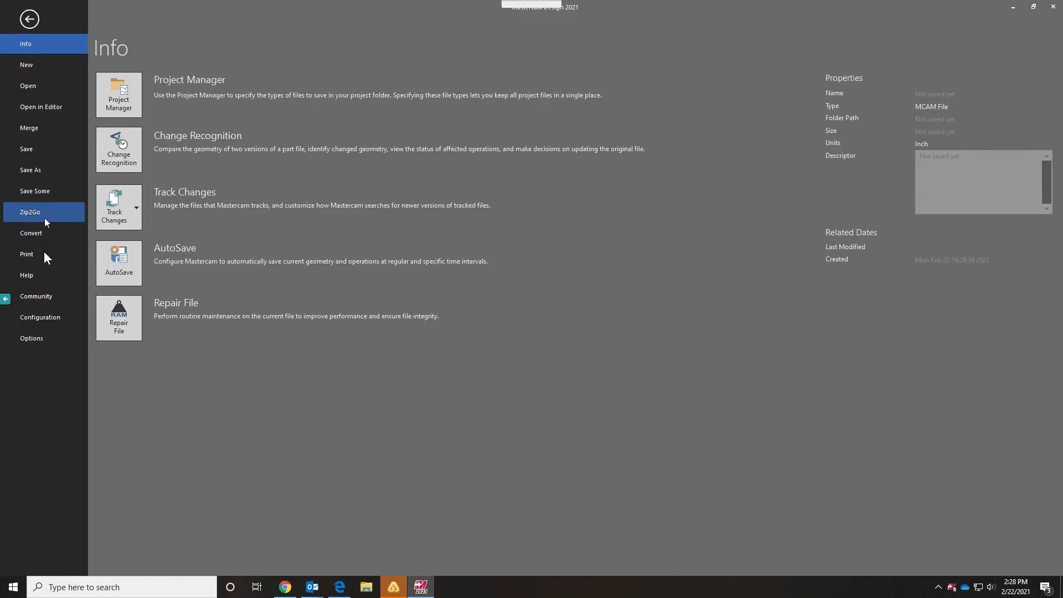
click(36, 296)
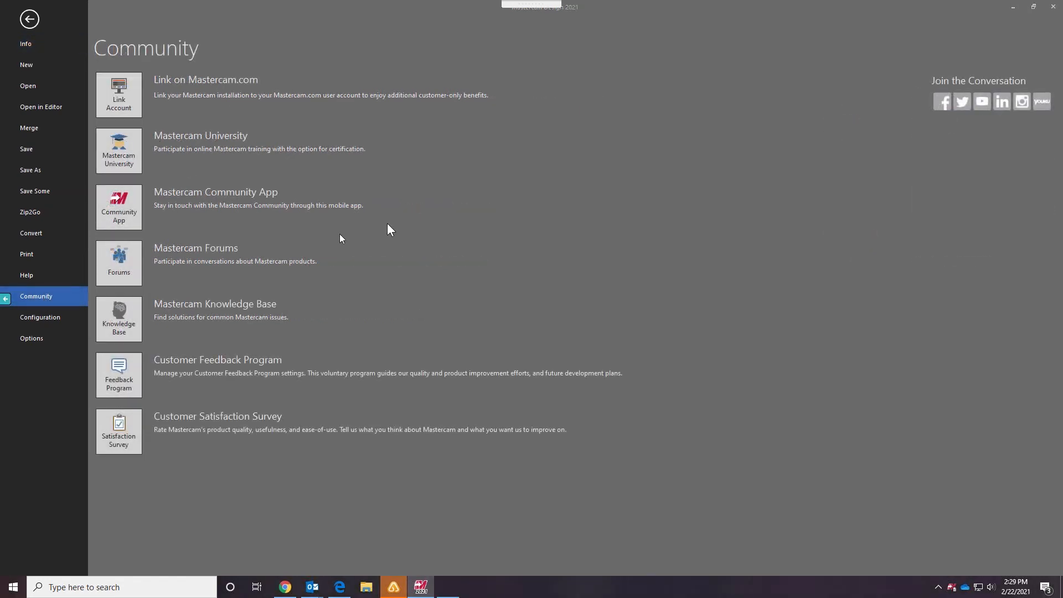
click(118, 95)
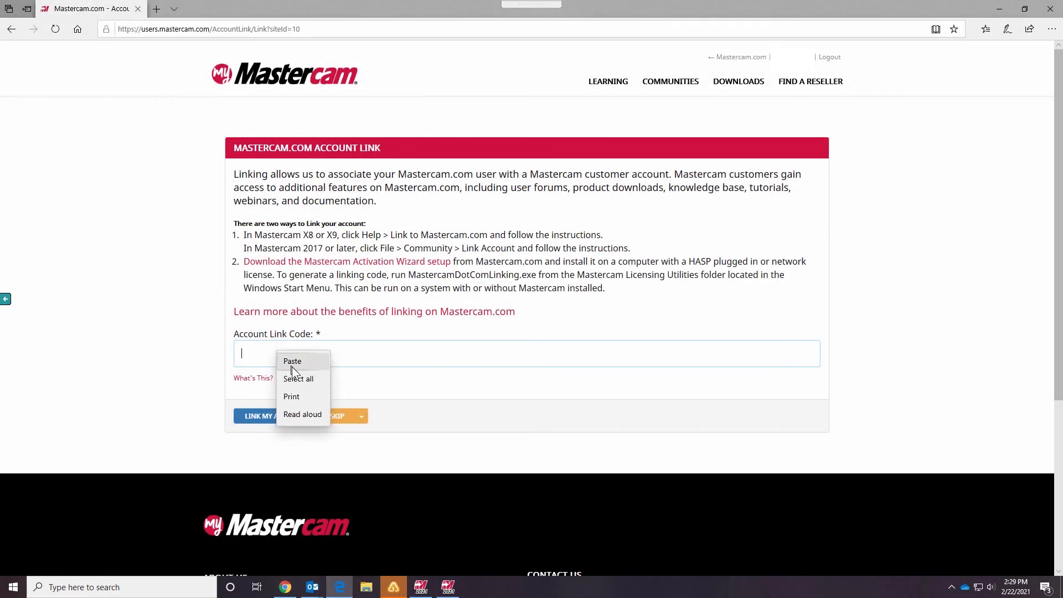
click(292, 360)
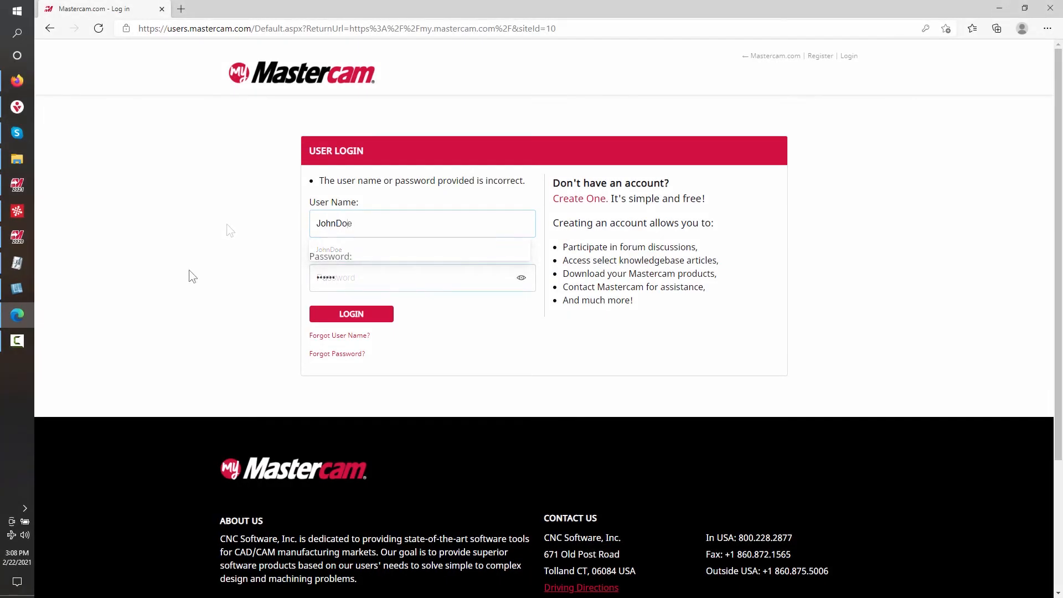
click(351, 314)
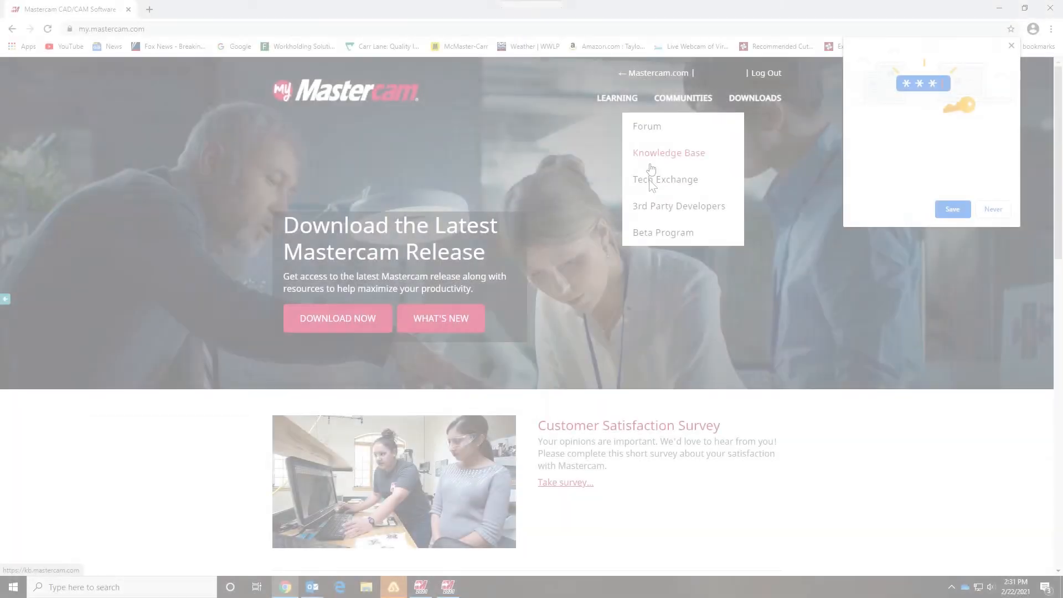
- Filter the Tech Exchange tool libraries to version 2021 and Mill, listing 33 of 210
click(665, 179)
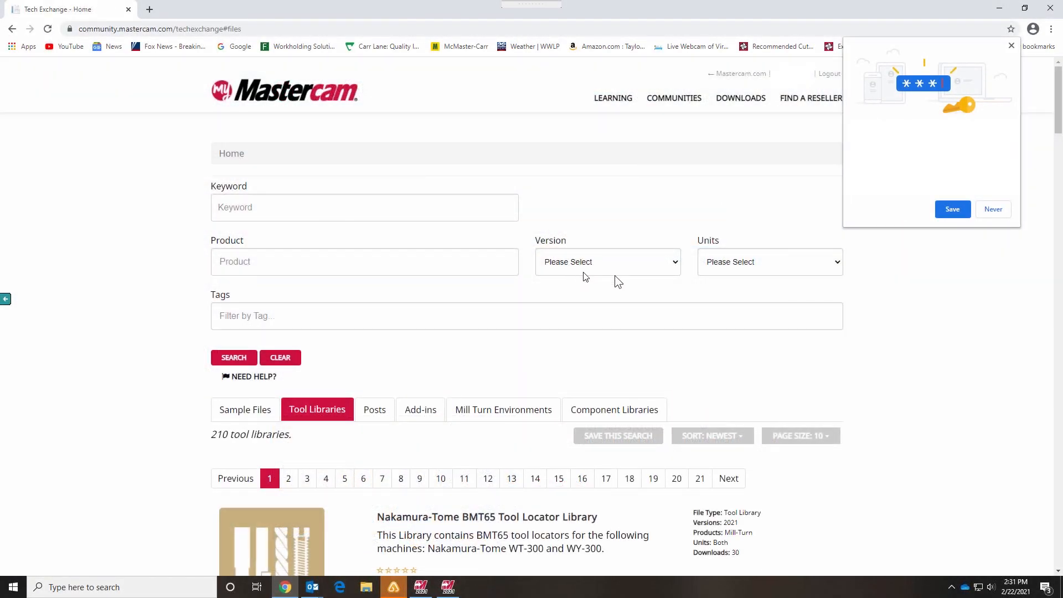
click(606, 262)
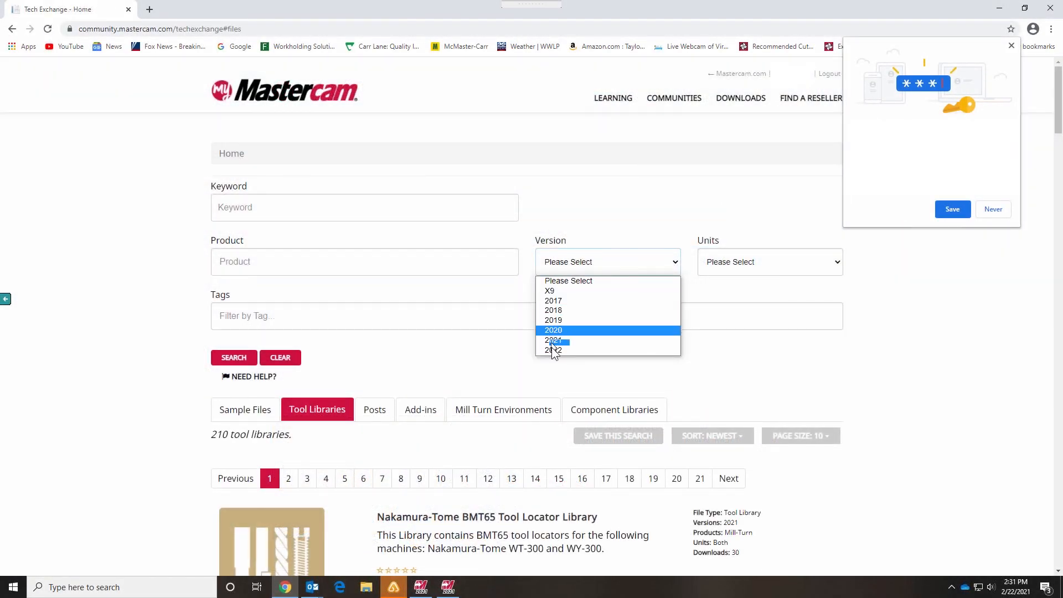
click(553, 340)
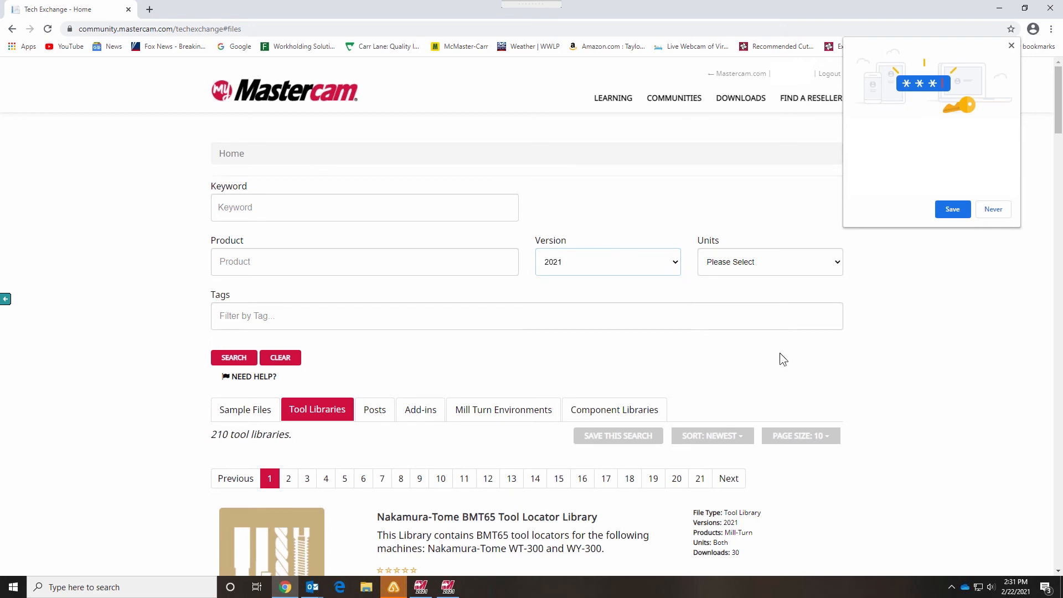
click(364, 262)
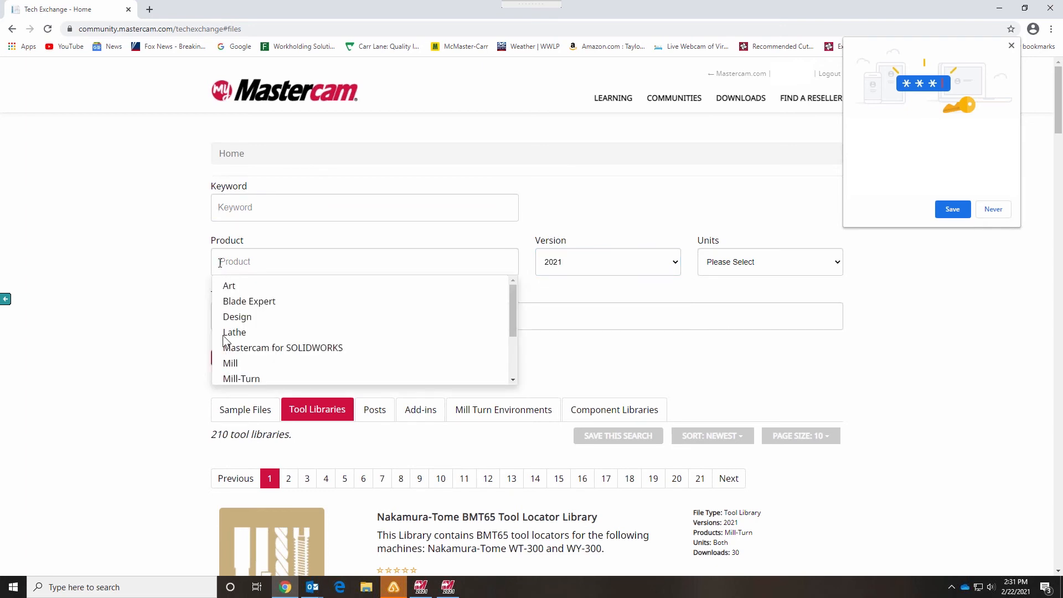
click(230, 363)
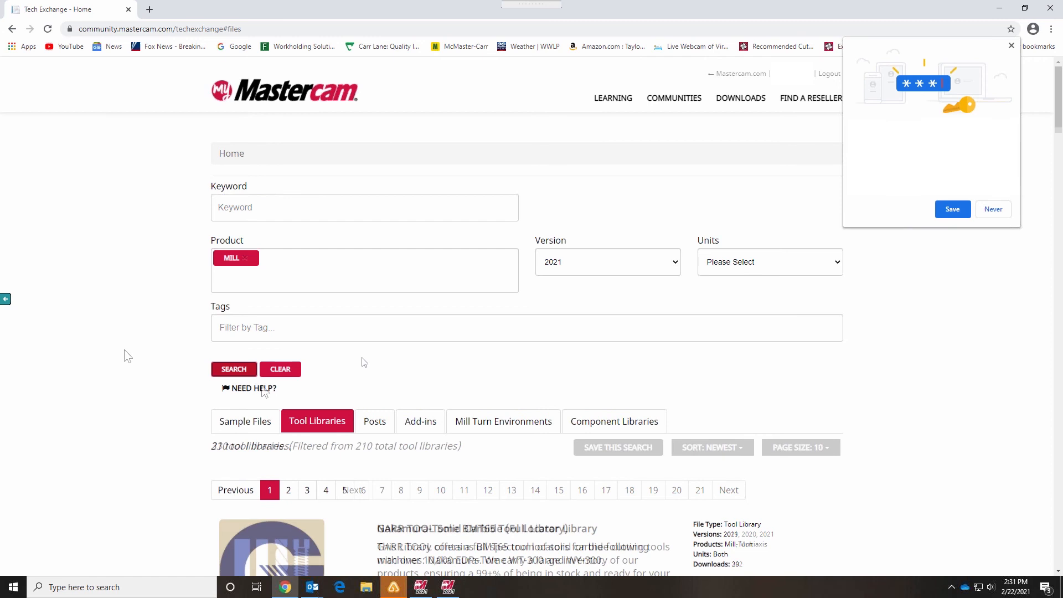
scroll(down, 3)
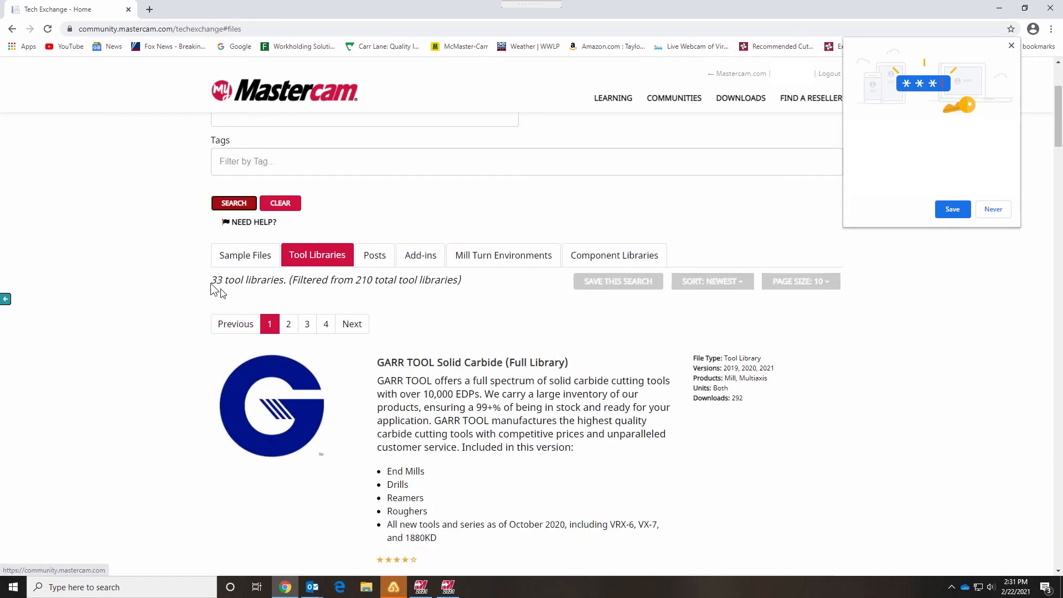
mouse_move(166, 293)
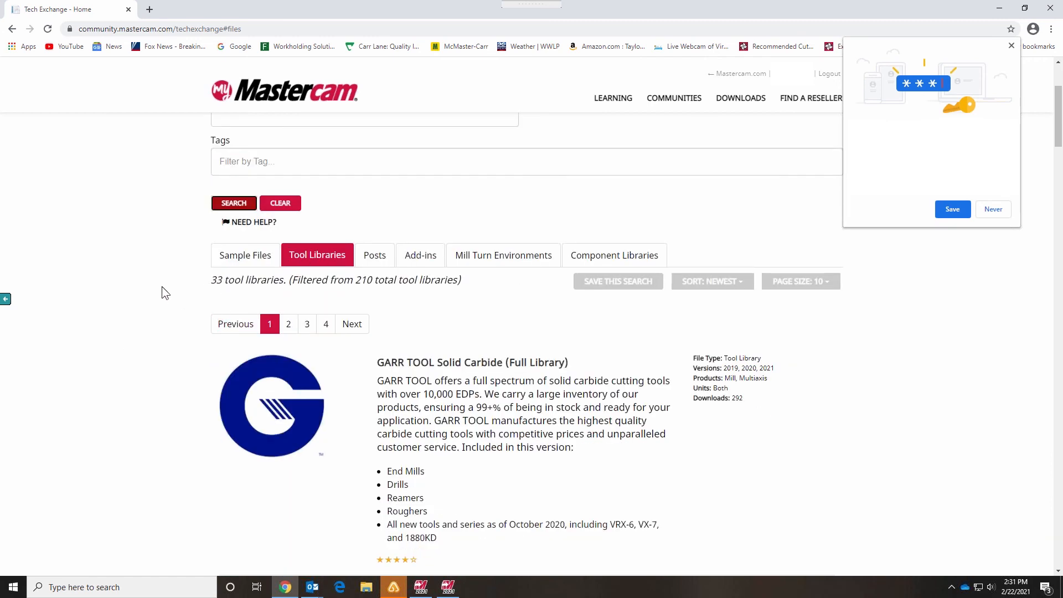